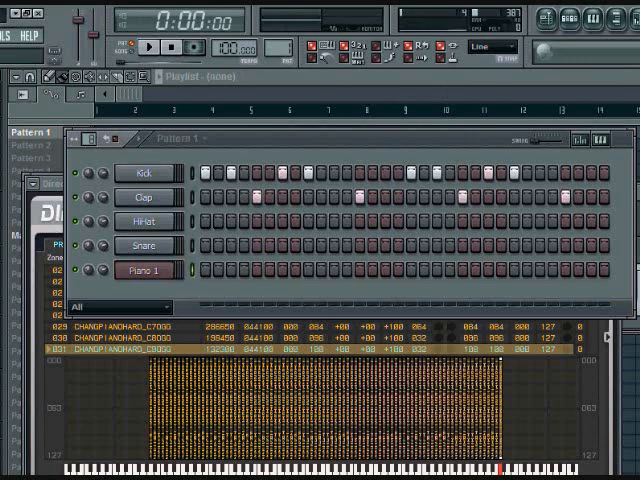
pyautogui.moveTo(556, 28)
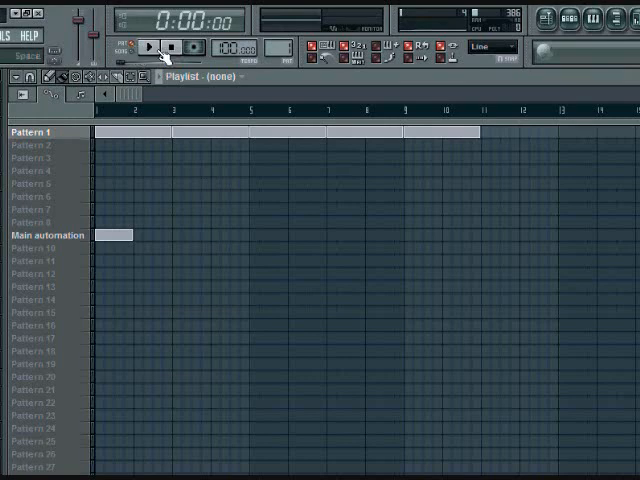
pyautogui.moveTo(544, 48)
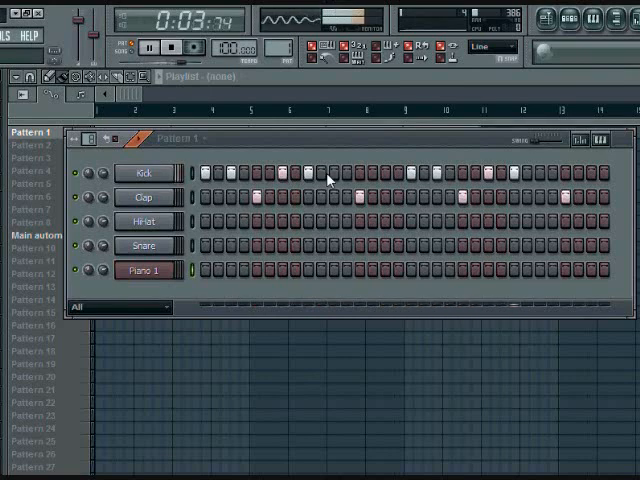
pyautogui.click(180, 48)
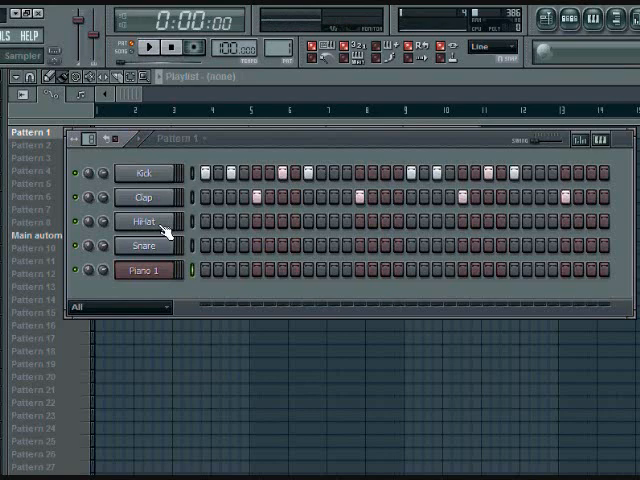
pyautogui.rightClick(144, 222)
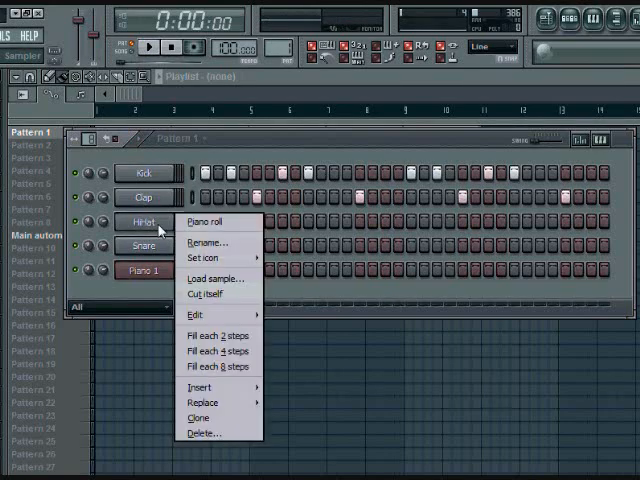
pyautogui.moveTo(296, 244)
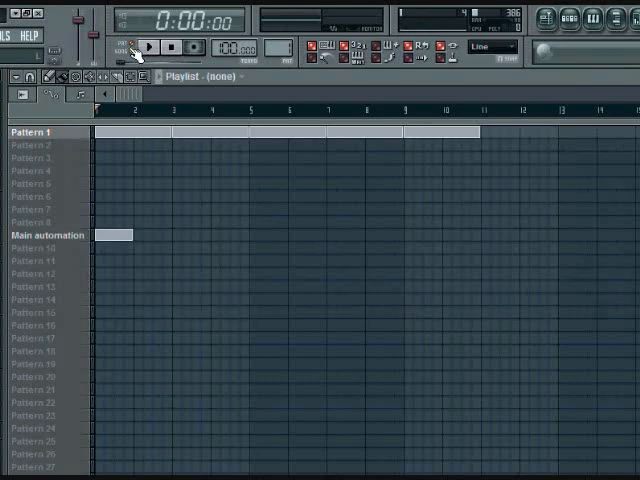
# Step: Bring the step sequencer with the drum and Piano 1 channels back over the playlist
pyautogui.click(150, 48)
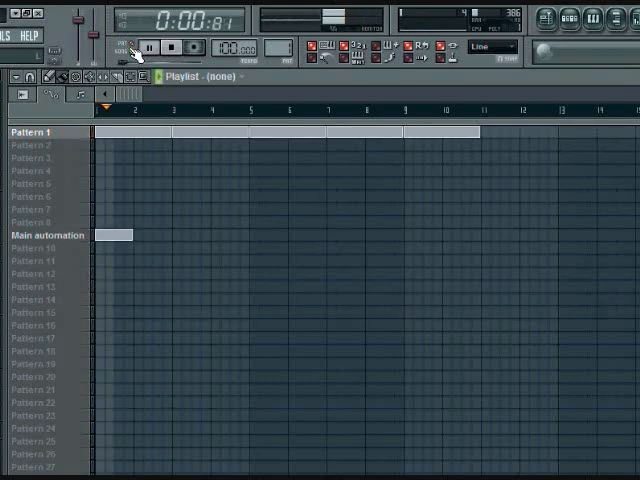
pyautogui.click(148, 52)
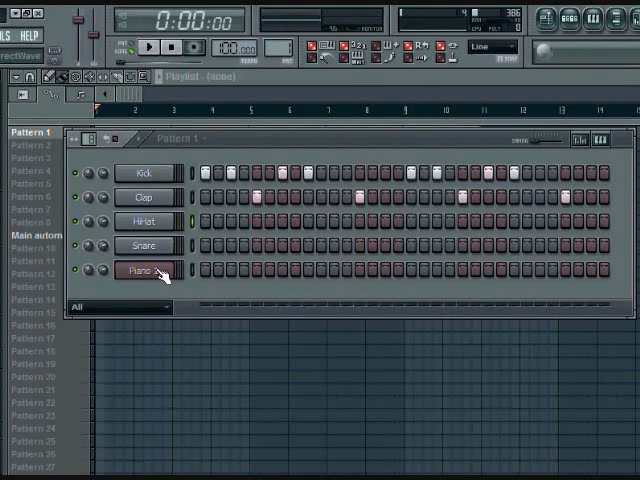
# Step: Open an empty piano roll for the Piano 1 channel from its context menu
pyautogui.rightClick(144, 272)
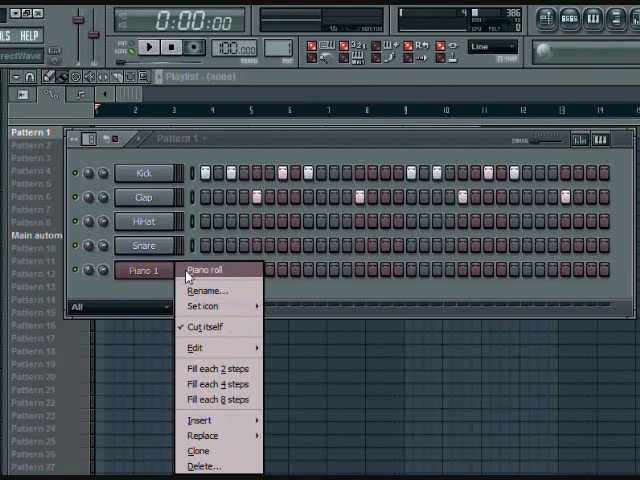
pyautogui.click(204, 270)
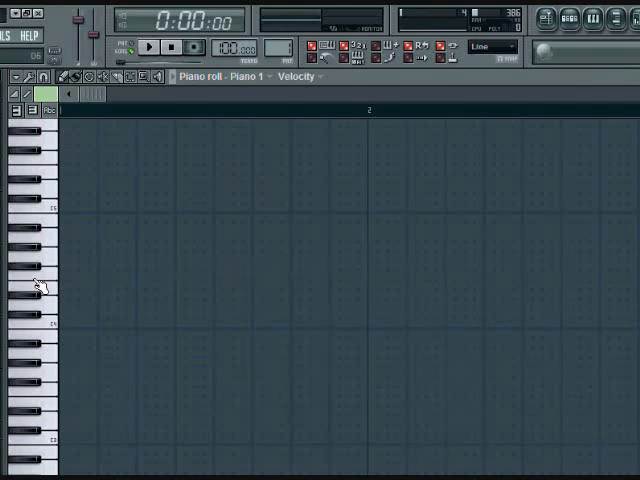
pyautogui.moveTo(152, 52)
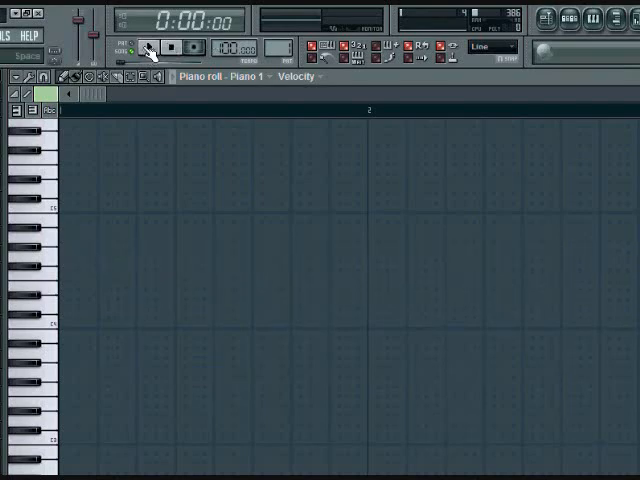
# Step: Play the pattern, draw a piano note at bar 1, and return to the playlist
pyautogui.click(150, 48)
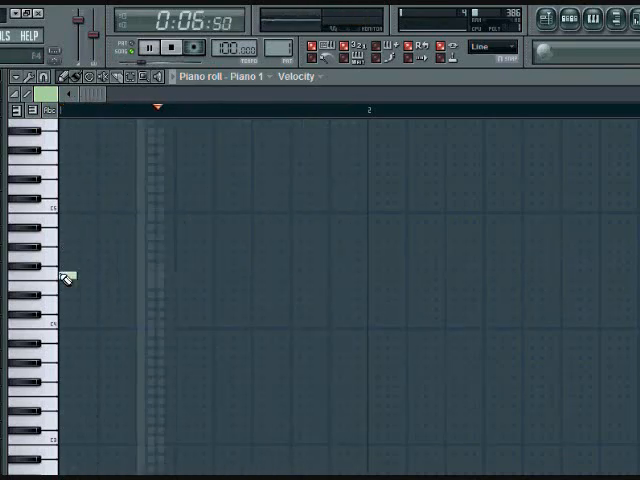
pyautogui.click(80, 276)
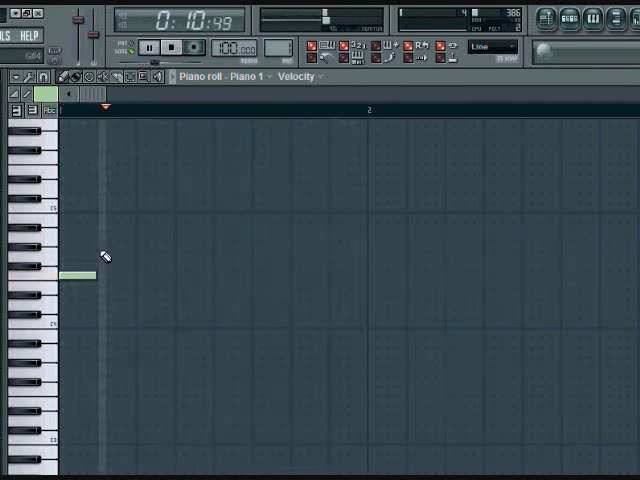
pyautogui.click(112, 244)
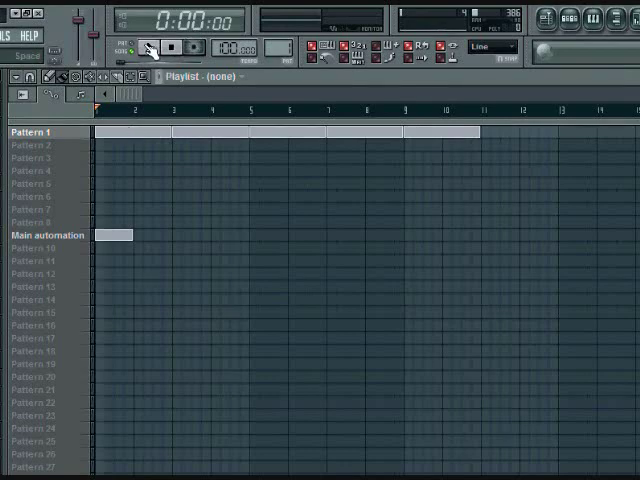
# Step: View Pattern 2's drum steps in the step sequencer, then reselect Pattern 1
pyautogui.click(152, 50)
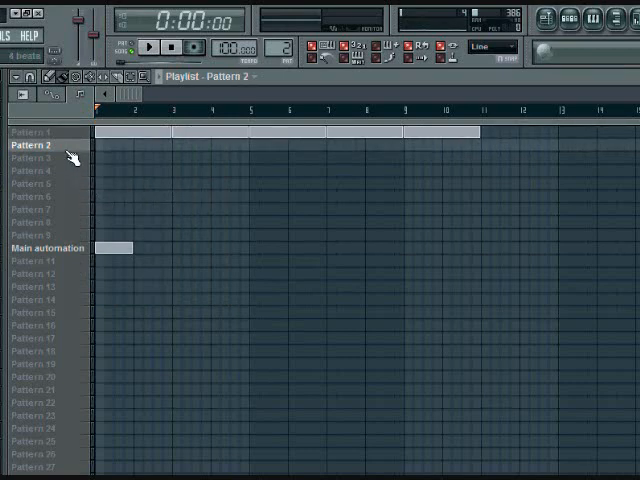
pyautogui.click(120, 144)
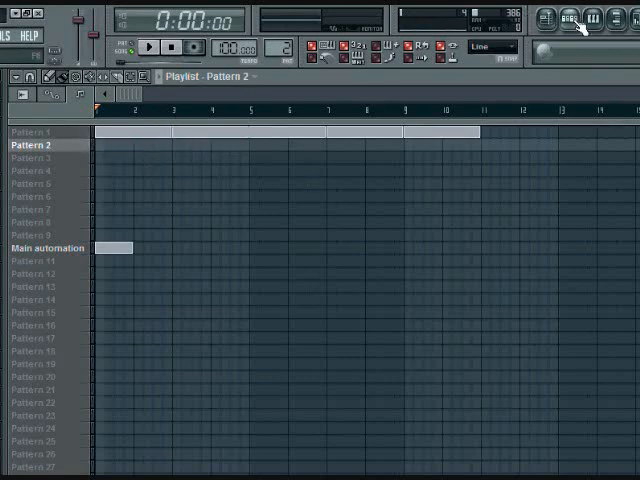
pyautogui.click(564, 16)
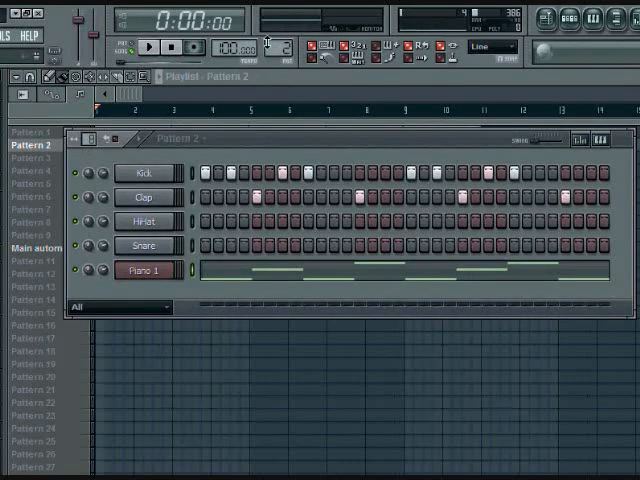
pyautogui.click(24, 132)
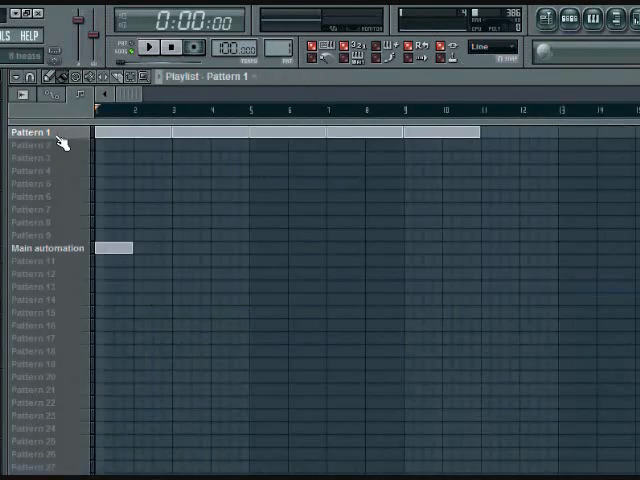
# Step: Rename Pattern 1 to 'Drums' and begin renaming Pattern 2
pyautogui.rightClick(30, 132)
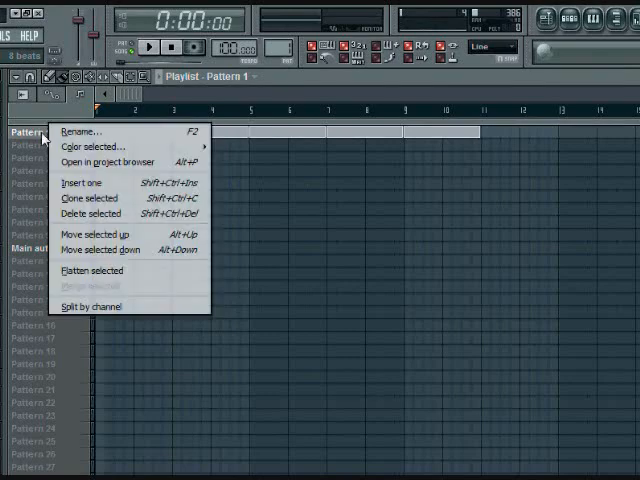
pyautogui.moveTo(96, 148)
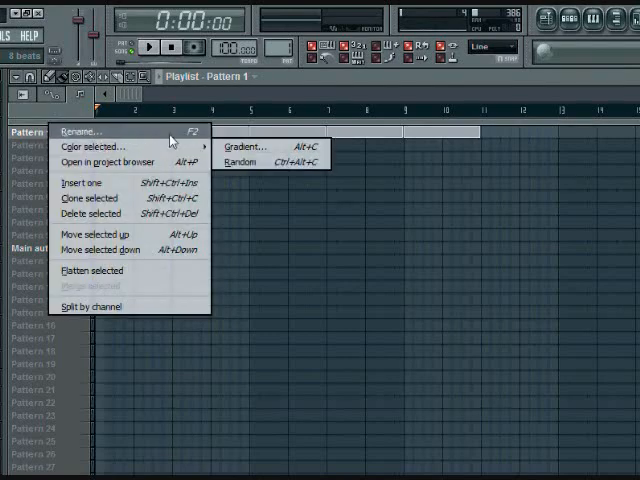
pyautogui.click(80, 132)
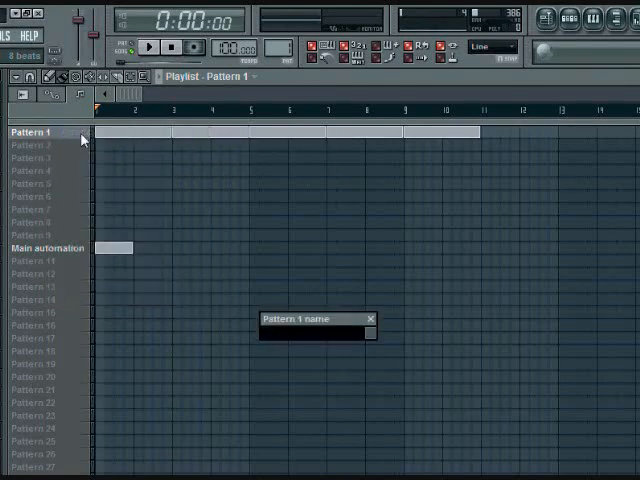
pyautogui.write('Drums')
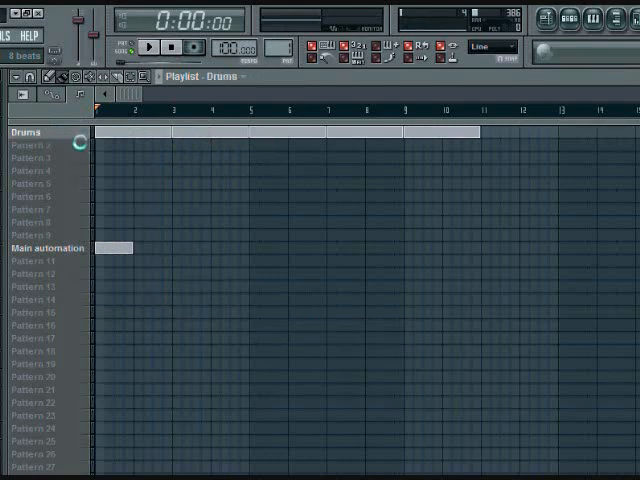
pyautogui.rightClick(32, 144)
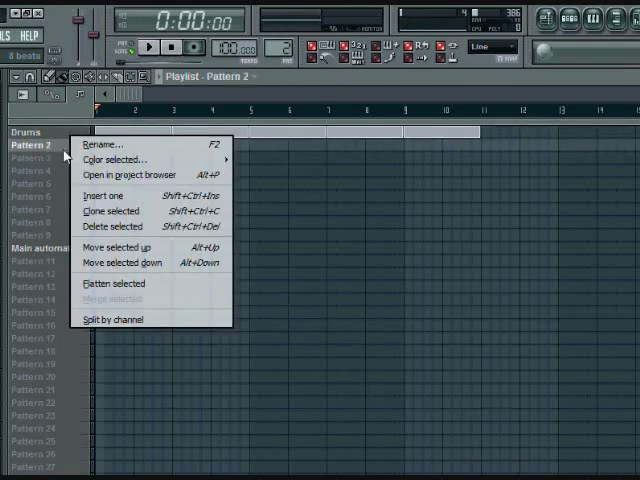
pyautogui.click(100, 144)
pyautogui.write('Piano')
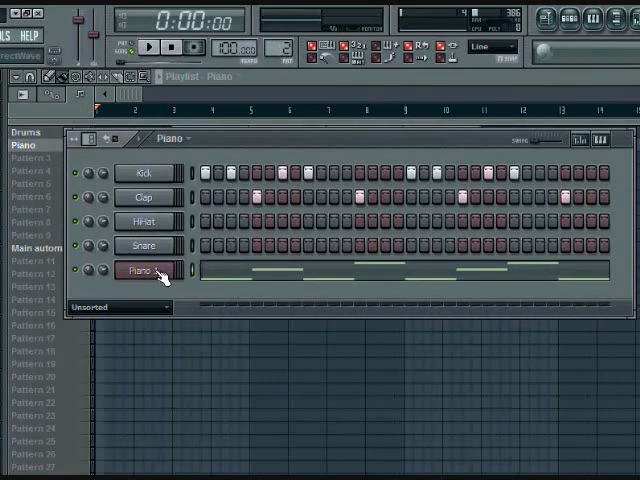
# Step: Cut the drum channels' steps from the Piano pattern via the Edit submenu
pyautogui.rightClick(144, 172)
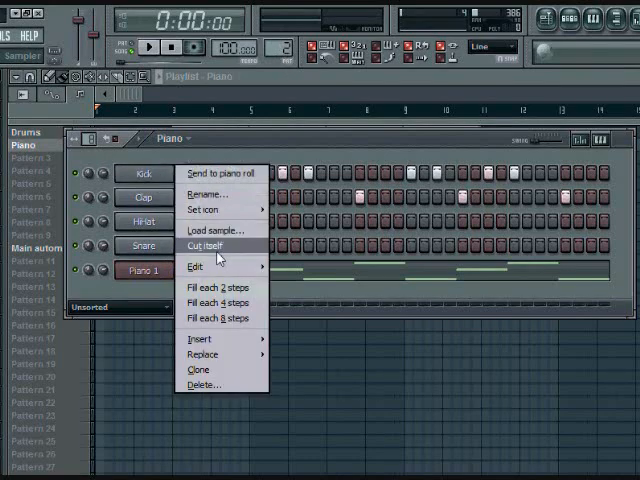
pyautogui.moveTo(196, 266)
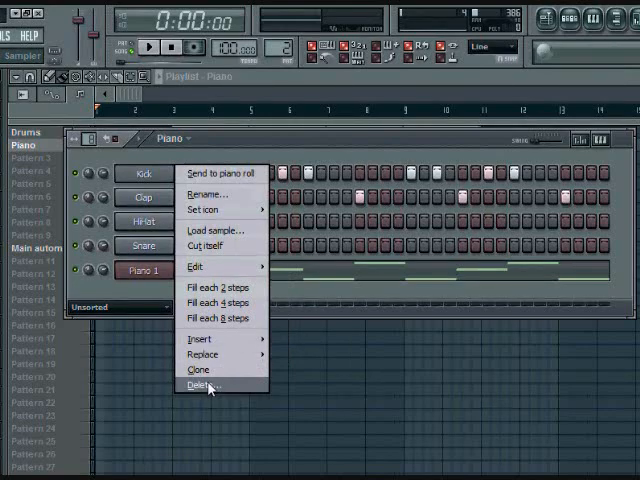
pyautogui.moveTo(220, 288)
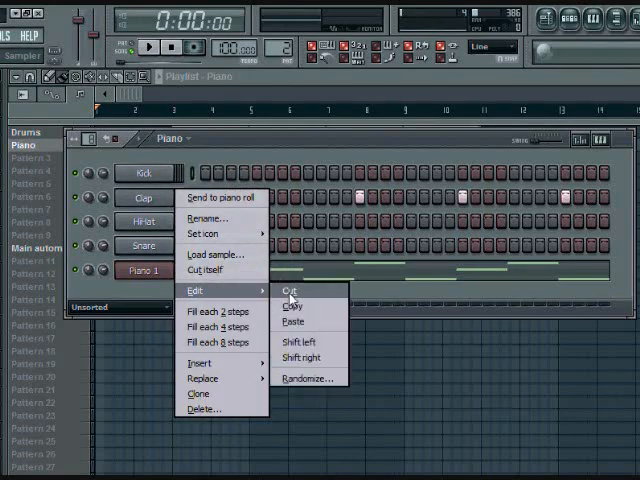
pyautogui.click(288, 292)
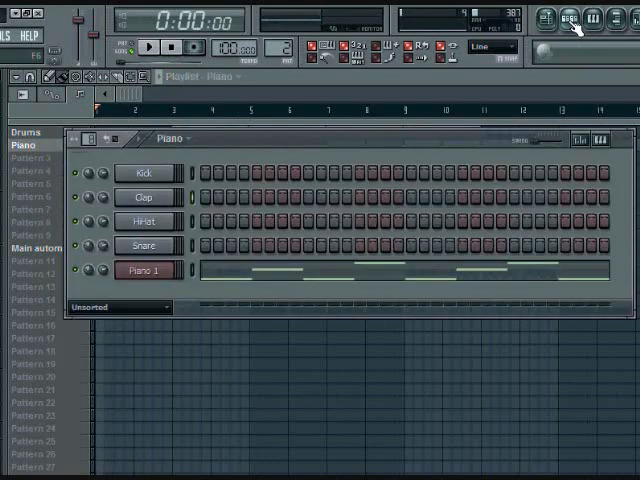
# Step: Select the Drums pattern and clear the Piano channel's notes from it
pyautogui.click(30, 156)
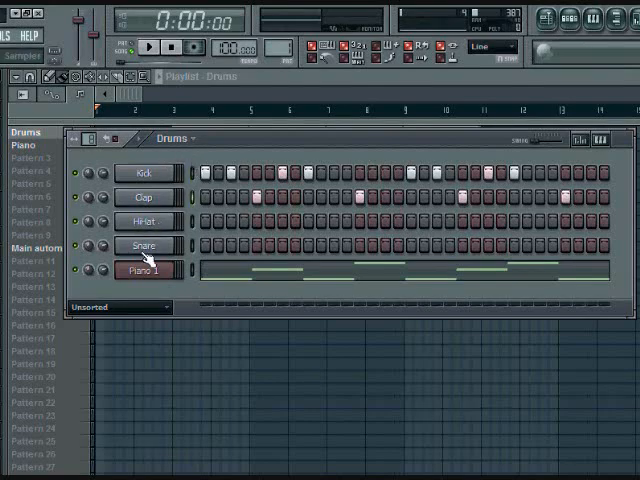
pyautogui.rightClick(144, 270)
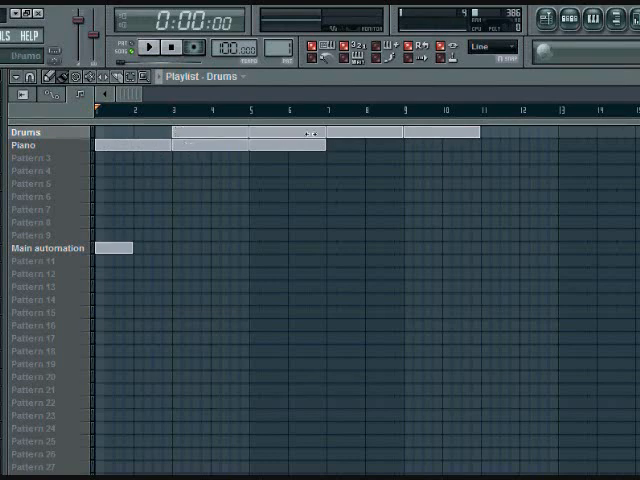
# Step: Place a Piano clip at bar 9 and show the Drums pattern in the step sequencer
pyautogui.click(440, 152)
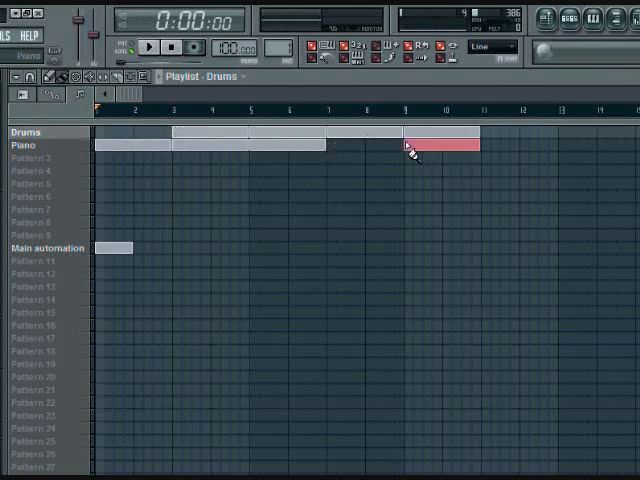
pyautogui.click(148, 48)
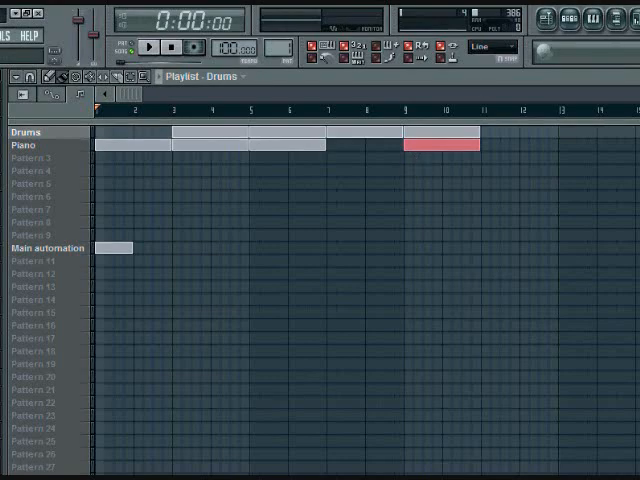
pyautogui.click(568, 20)
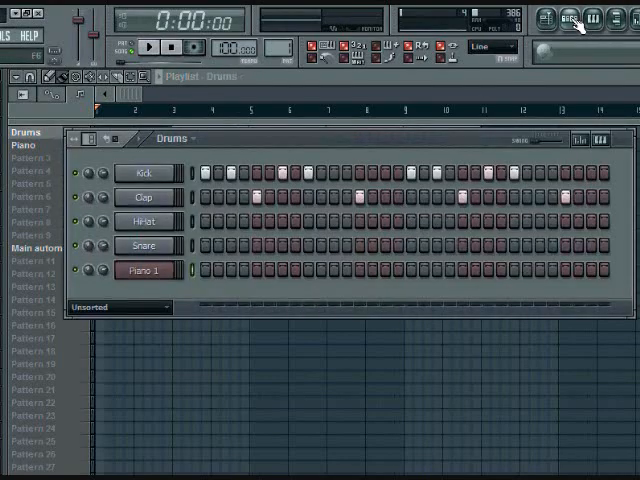